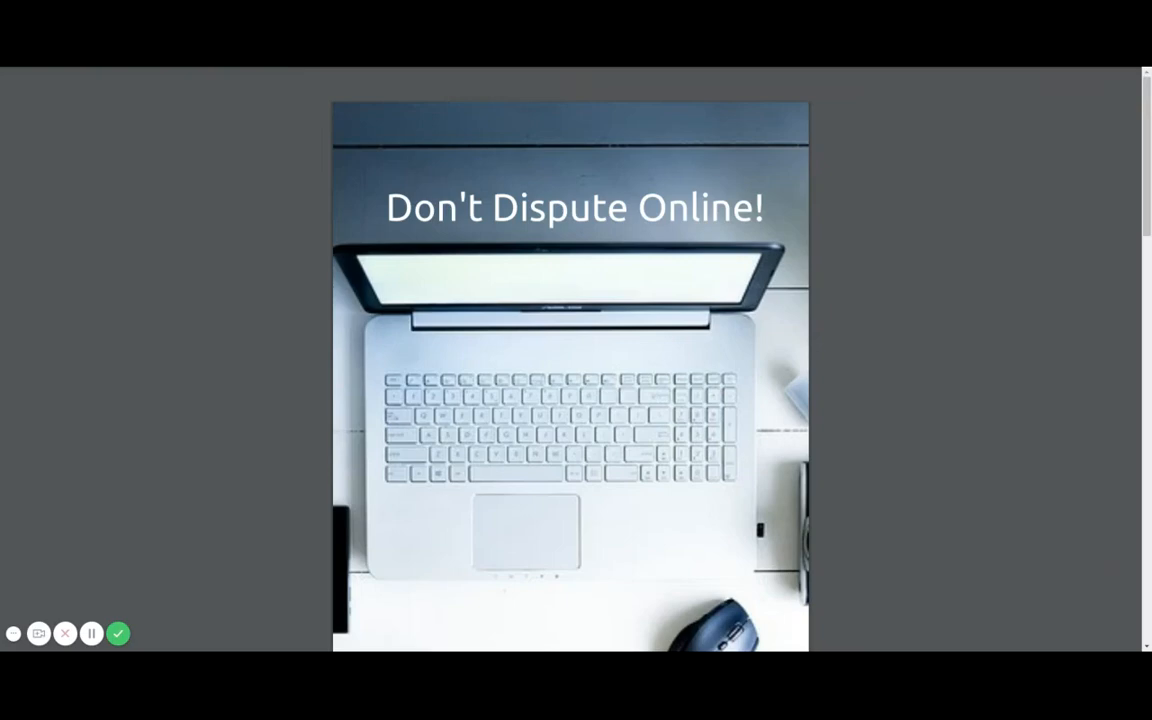
scroll(down, 3)
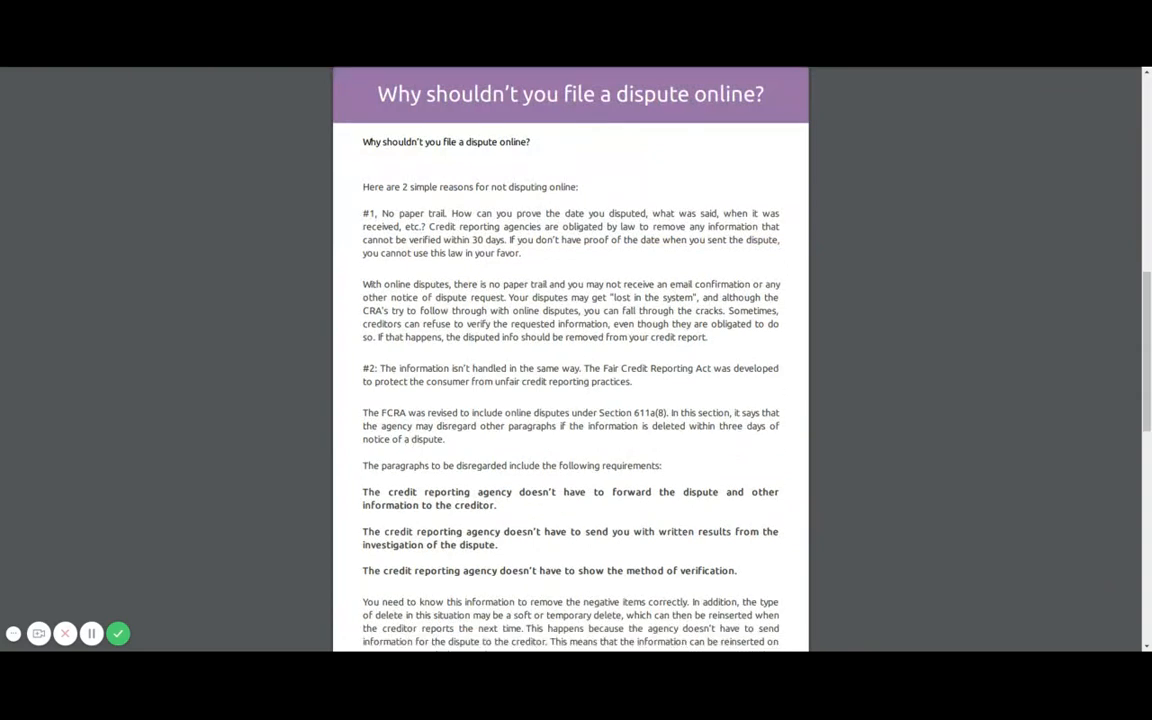
scroll(down, 3)
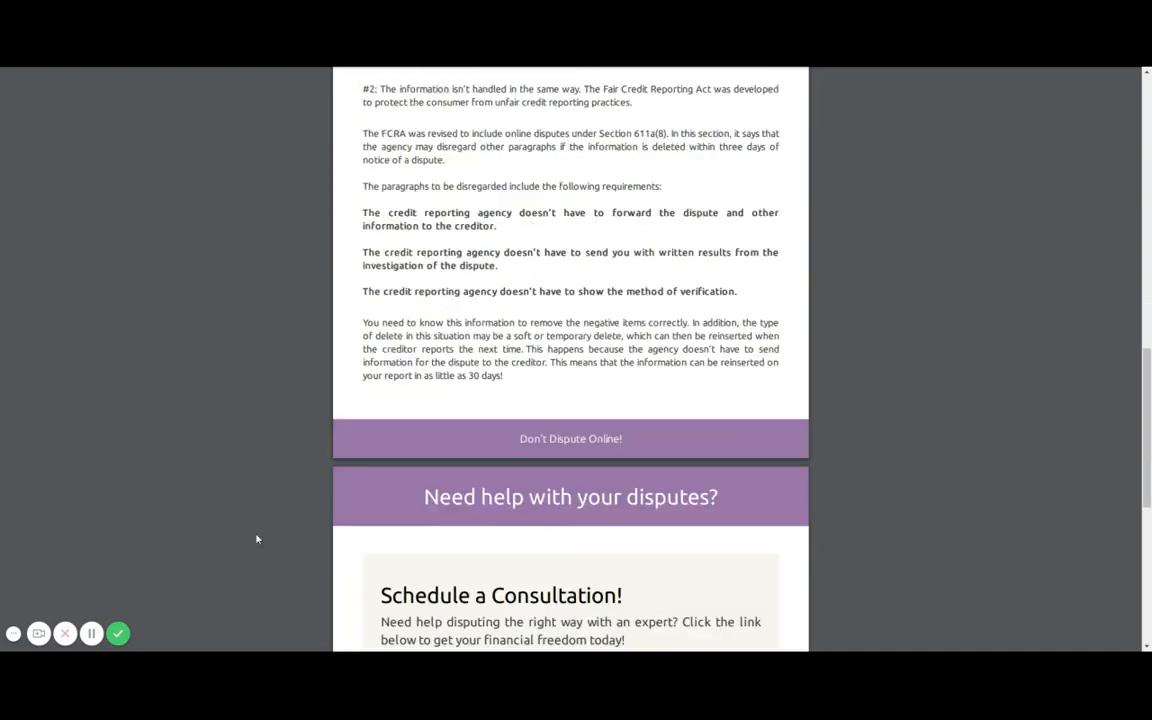
scroll(down, 3)
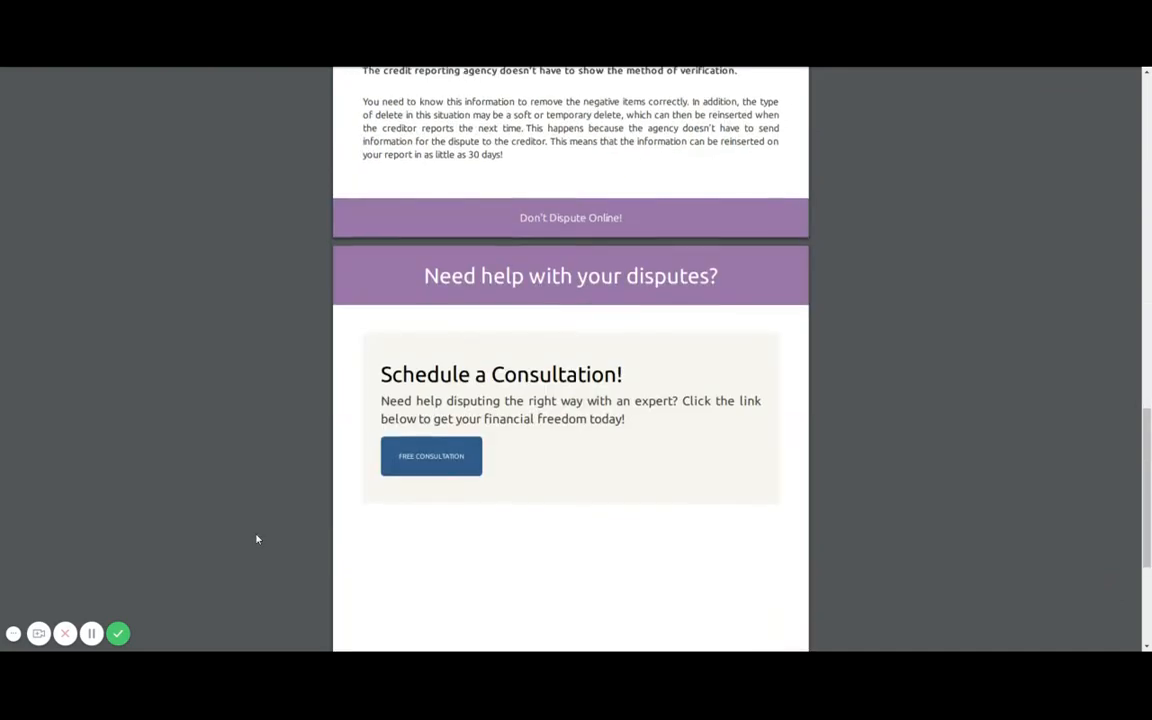
scroll(down, 3)
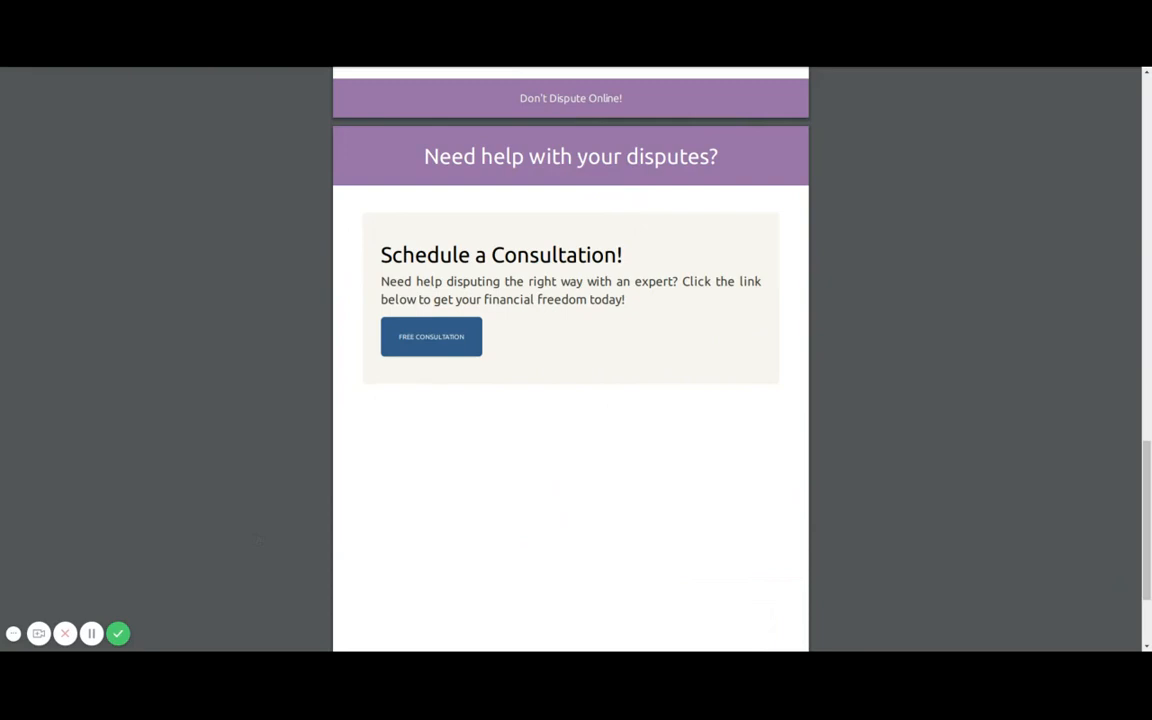
mouse_move(452, 480)
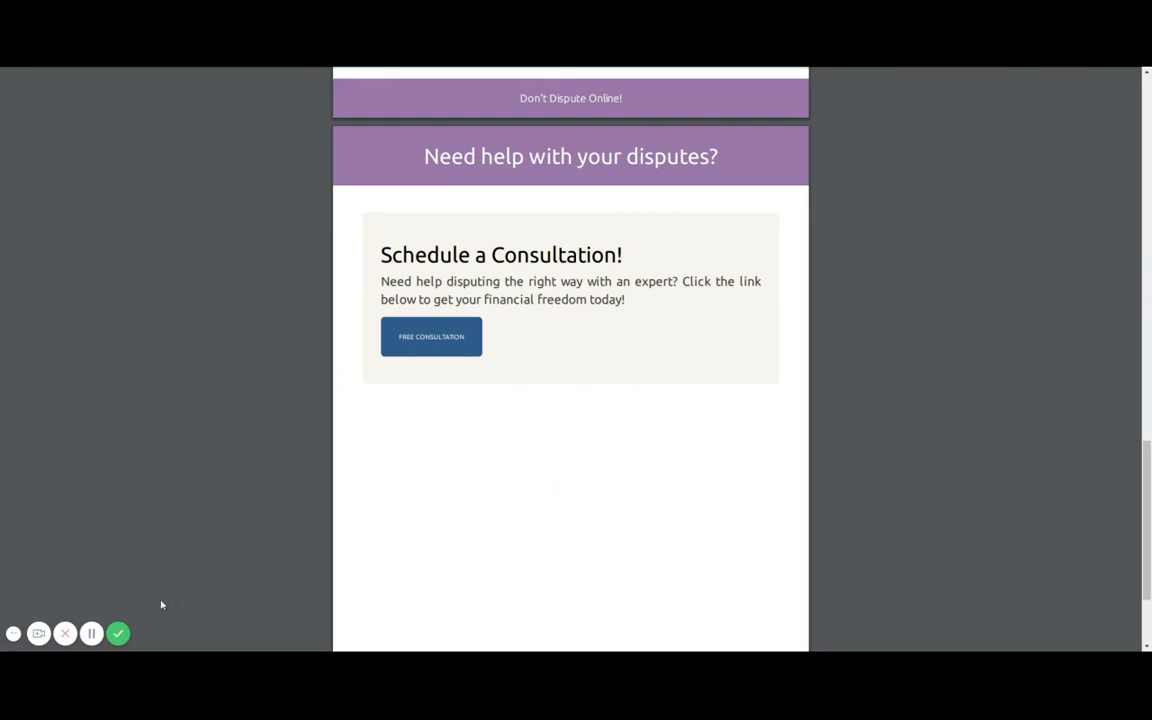
mouse_move(120, 592)
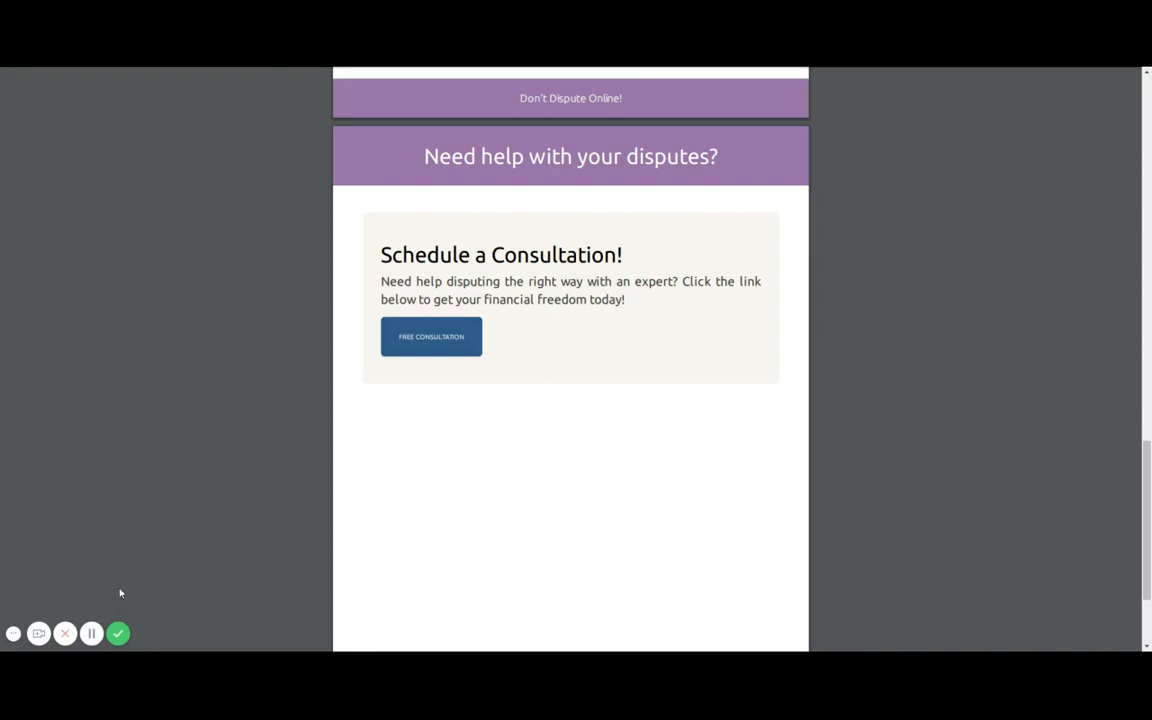